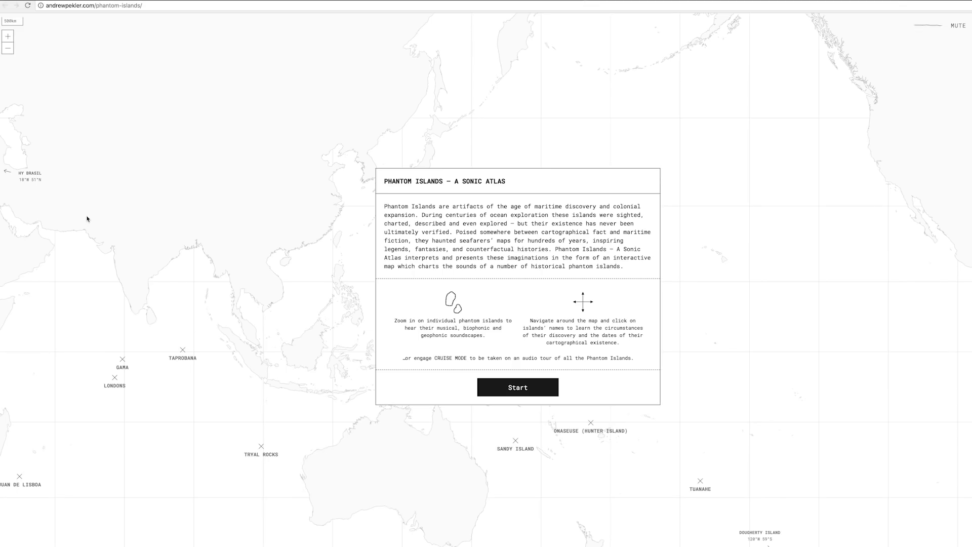
{"action": "mouse_move", "coordinate": [191, 228]}
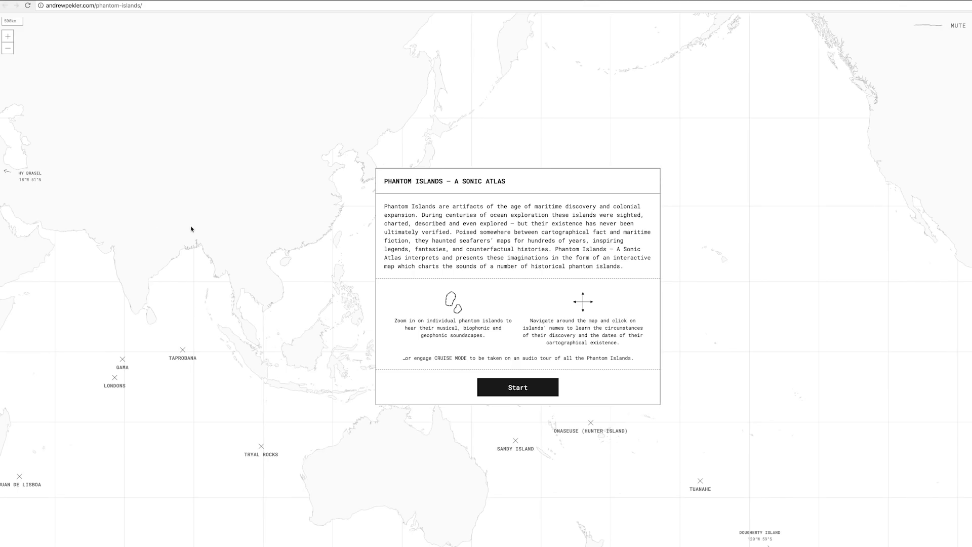
Dismiss the Phantom Islands introduction and click into the island map
{"action": "left_click", "coordinate": [517, 387]}
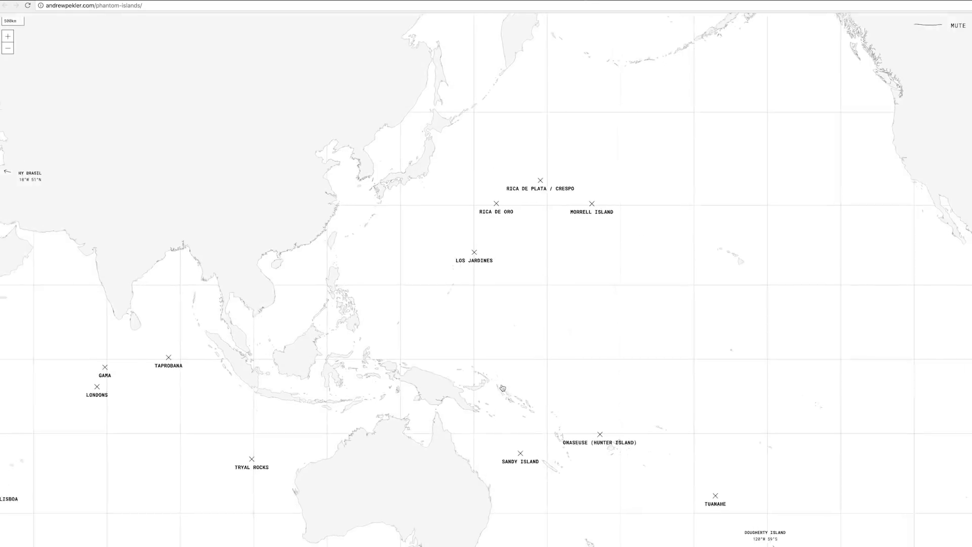
{"action": "left_click", "coordinate": [474, 251]}
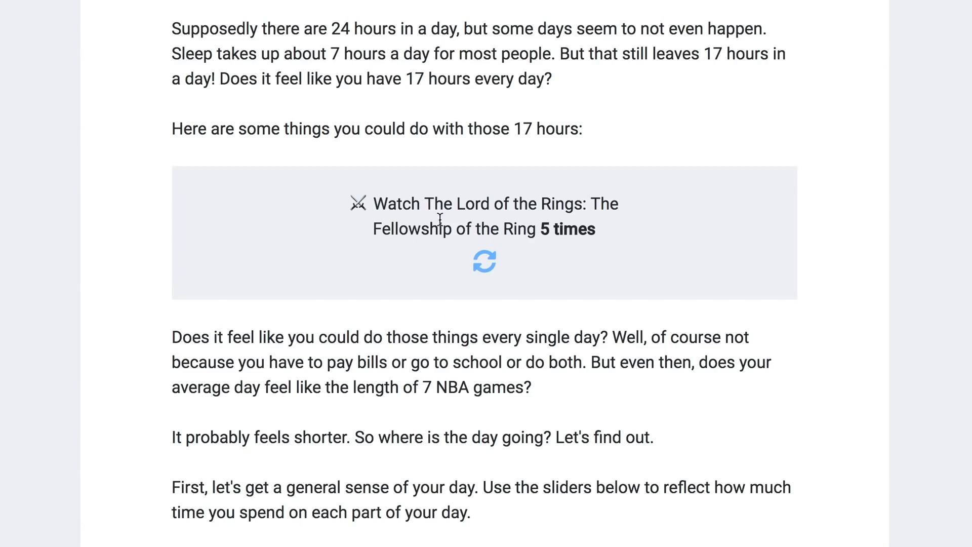
Refresh the 17-hour suggestion, then choose phone checks every 10 minutes
{"action": "left_click", "coordinate": [483, 261]}
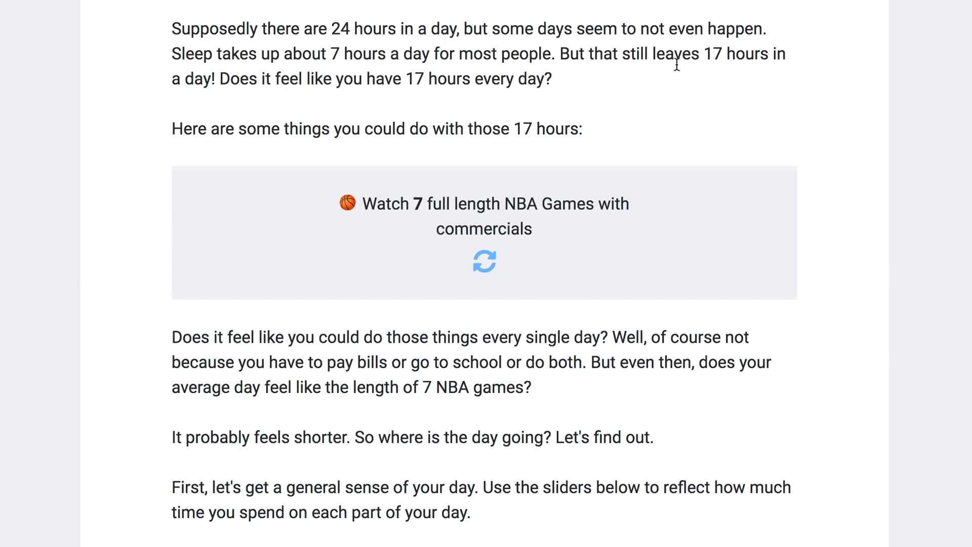
{"action": "left_click", "coordinate": [484, 261]}
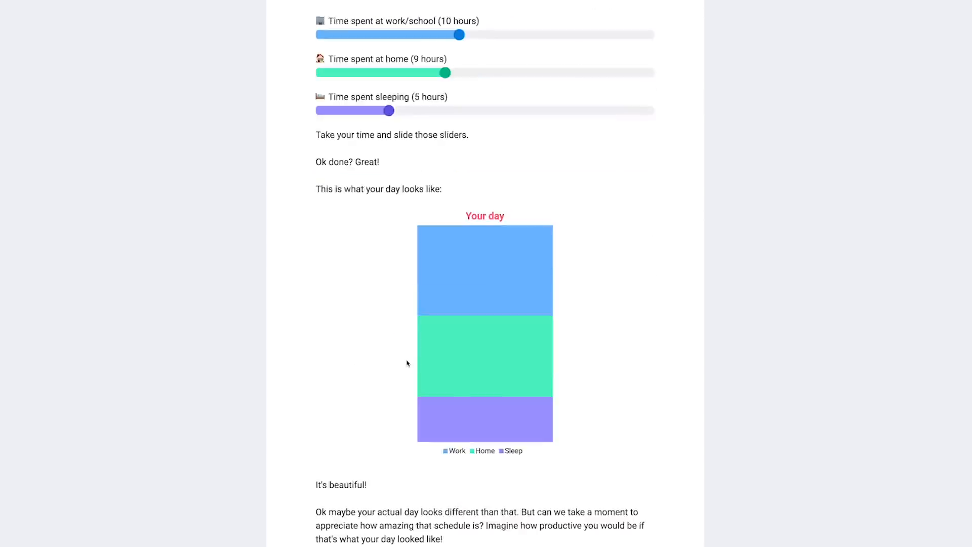
{"action": "scroll", "scroll_direction": "down", "scroll_amount": 3}
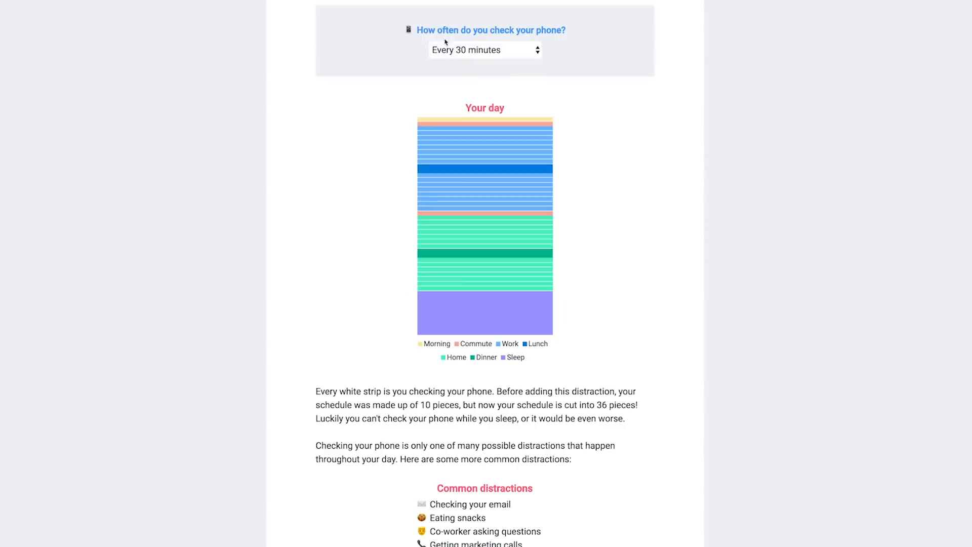
{"action": "left_click", "coordinate": [485, 49]}
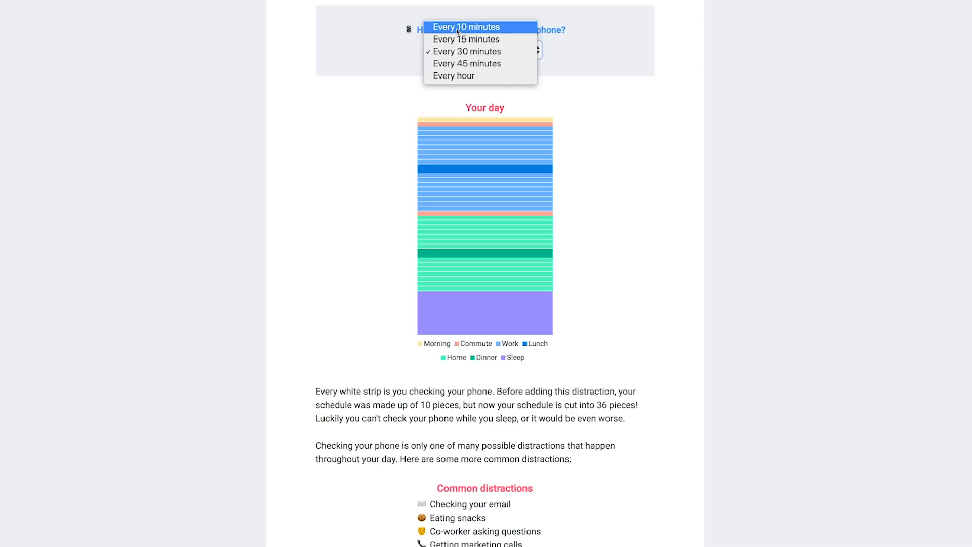
{"action": "left_click", "coordinate": [466, 26]}
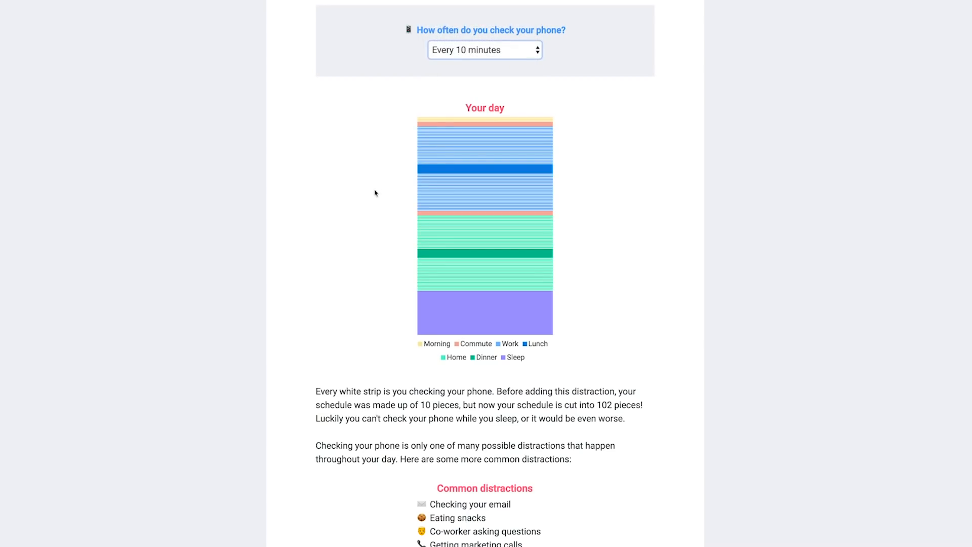
{"action": "mouse_move", "coordinate": [422, 109]}
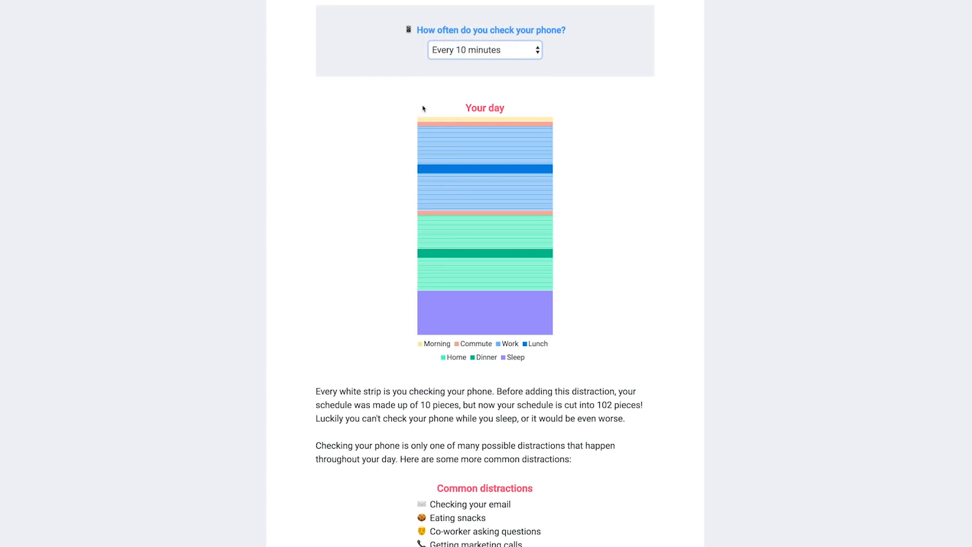
{"action": "scroll", "scroll_direction": "down", "scroll_amount": 3}
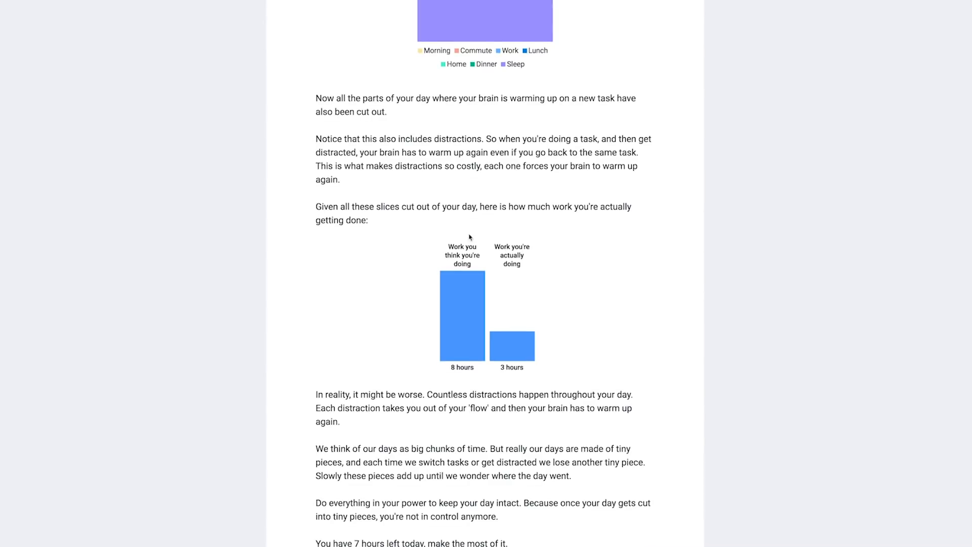
{"action": "mouse_move", "coordinate": [384, 274]}
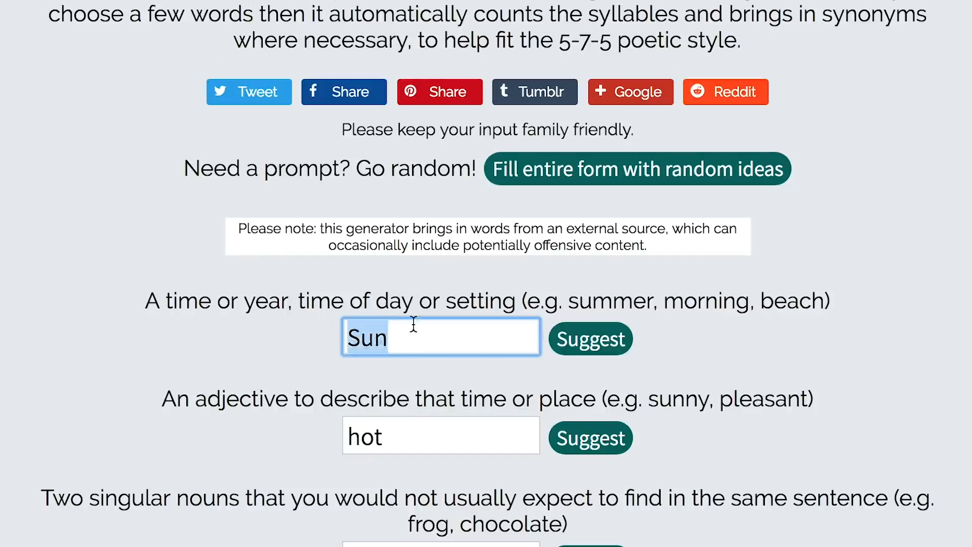
Scroll down to the haiku form holding 'Sun' and 'hot'
{"action": "scroll", "scroll_direction": "down", "scroll_amount": 3}
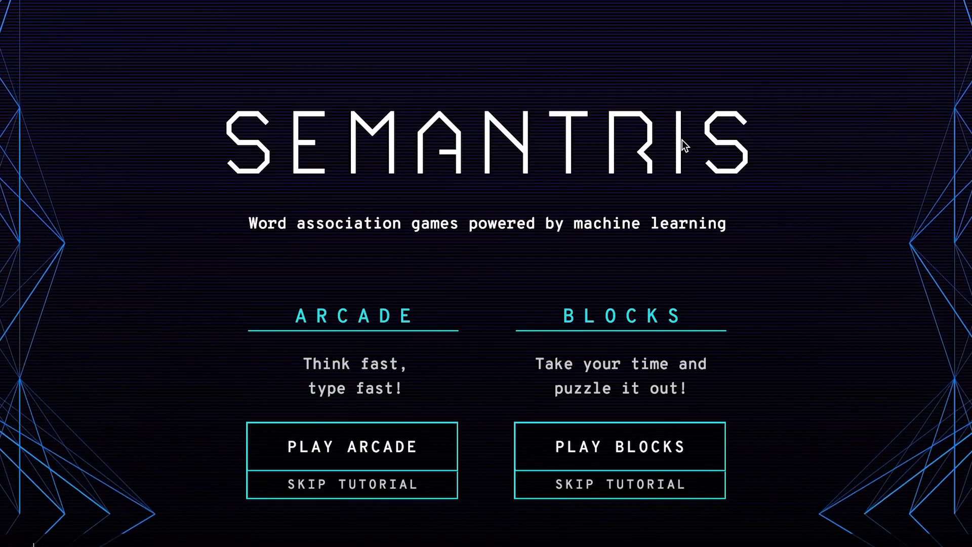
Start a Blocks game and enter clue words 'dave matt' and 'egy'
{"action": "left_click", "coordinate": [618, 446]}
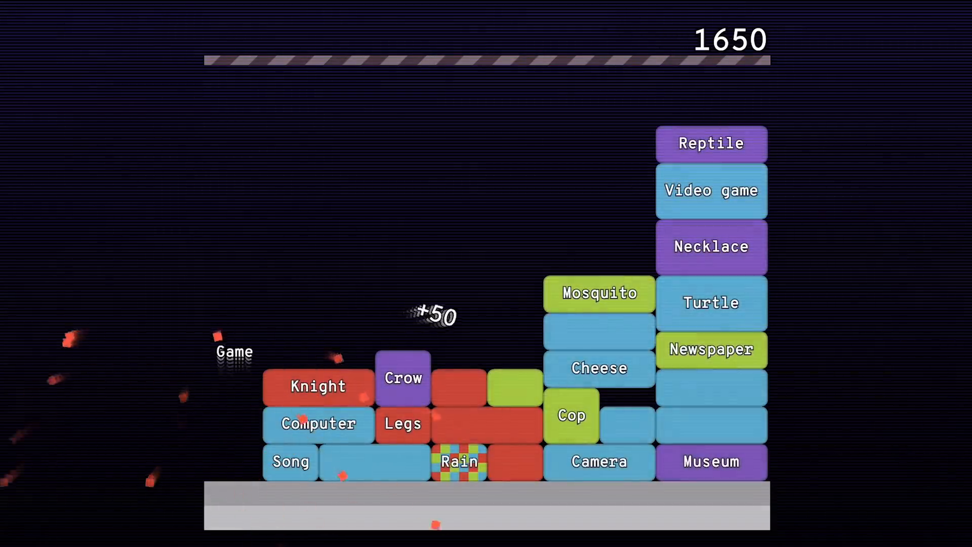
{"action": "type", "text": "dave matt"}
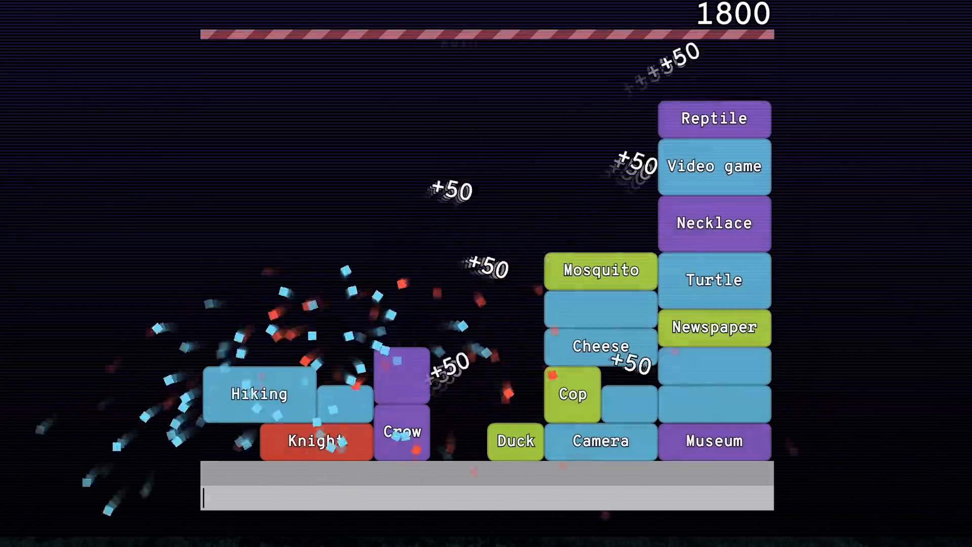
{"action": "type", "text": "egy"}
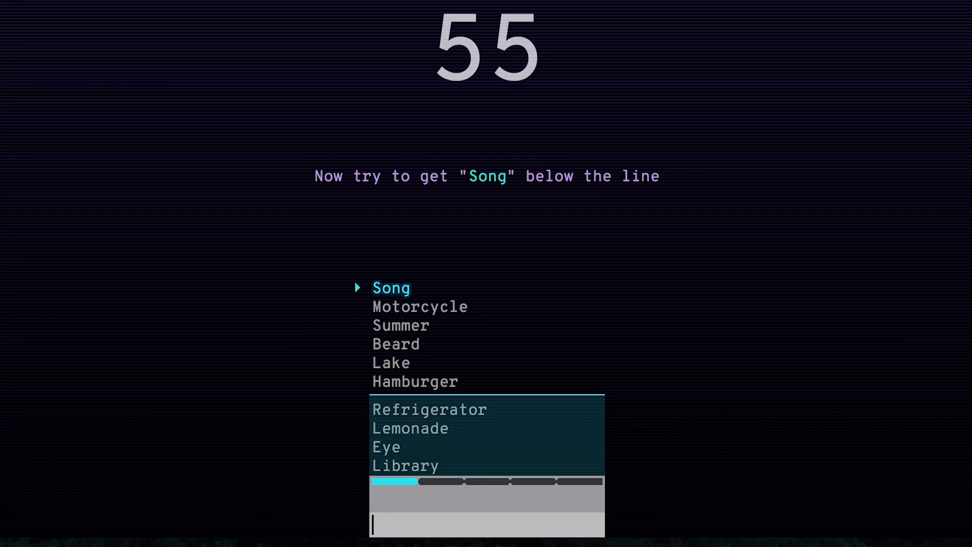
Enter the Arcade clues 'singing', 'hyge' and 'cloud'
{"action": "type", "text": "singing"}
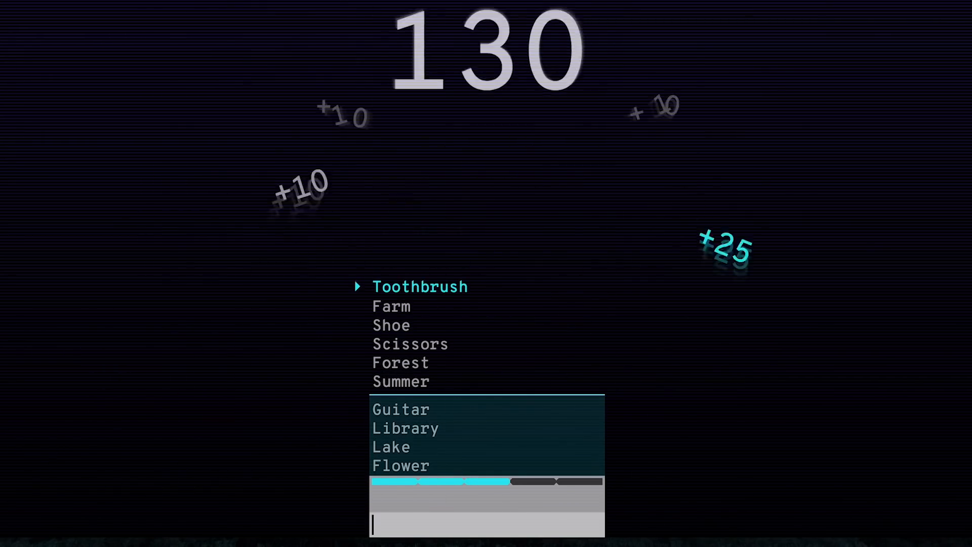
{"action": "type", "text": "hyge"}
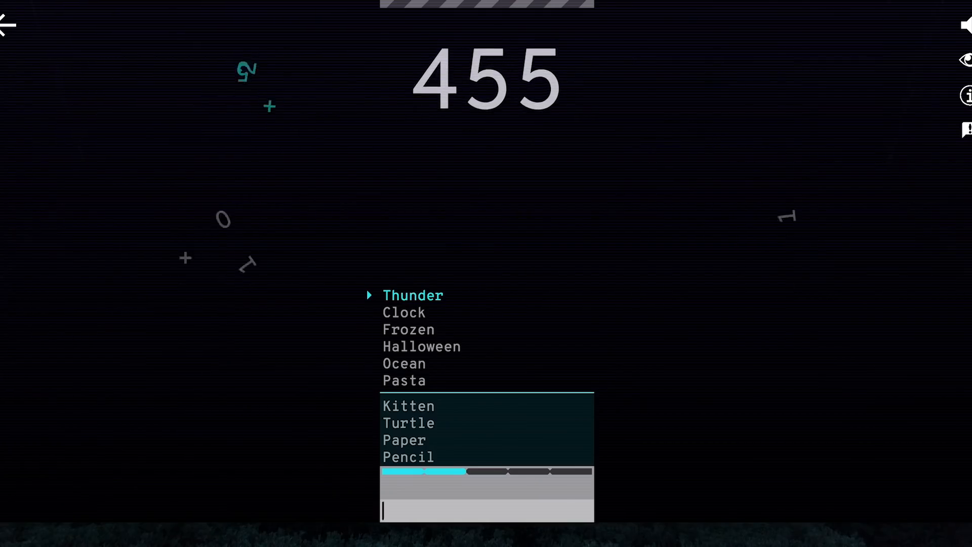
{"action": "type", "text": "cloud"}
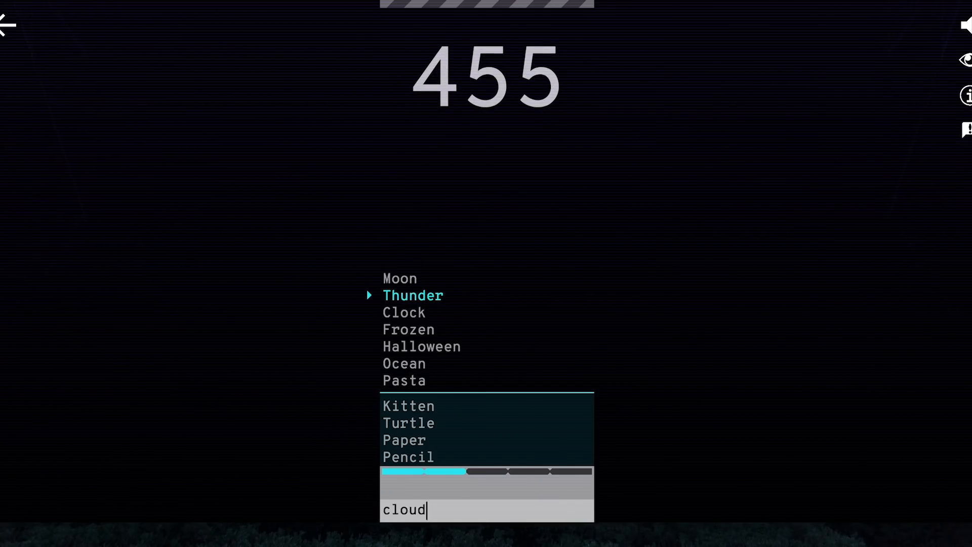
Submit 'cloud', then enter 'j' and 'spor' until the round ends
{"action": "key", "text": "Return"}
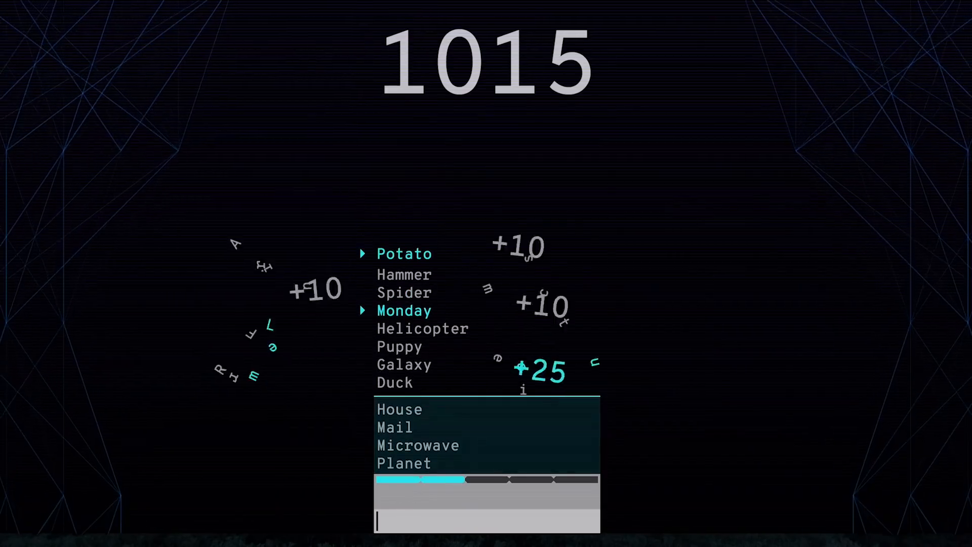
{"action": "type", "text": "j"}
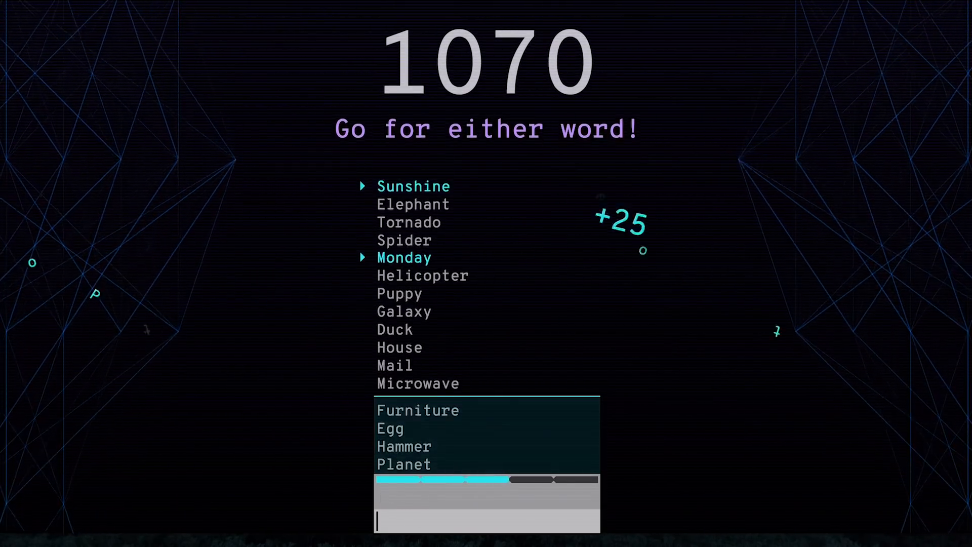
{"action": "type", "text": "spor"}
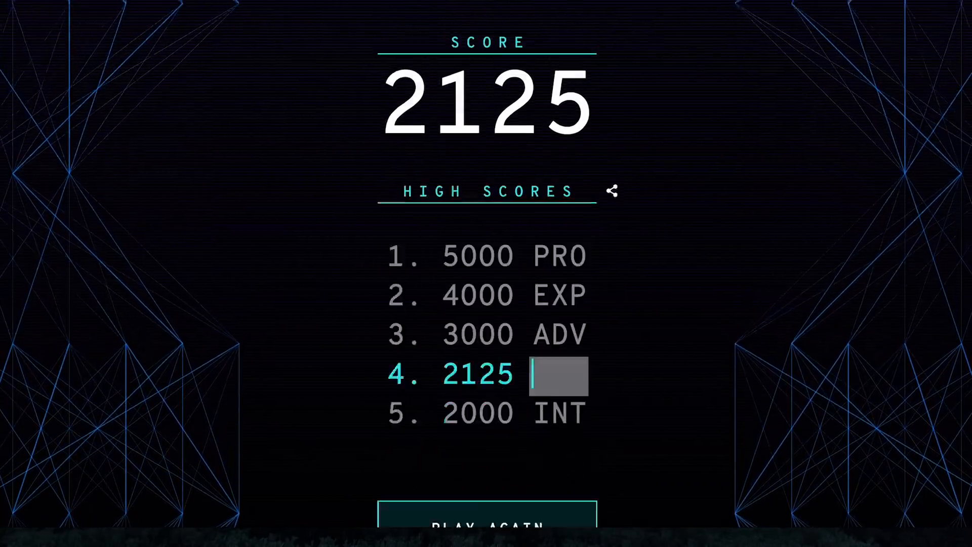
Enter the name DON and submit the 2125 score
{"action": "type", "text": "DON"}
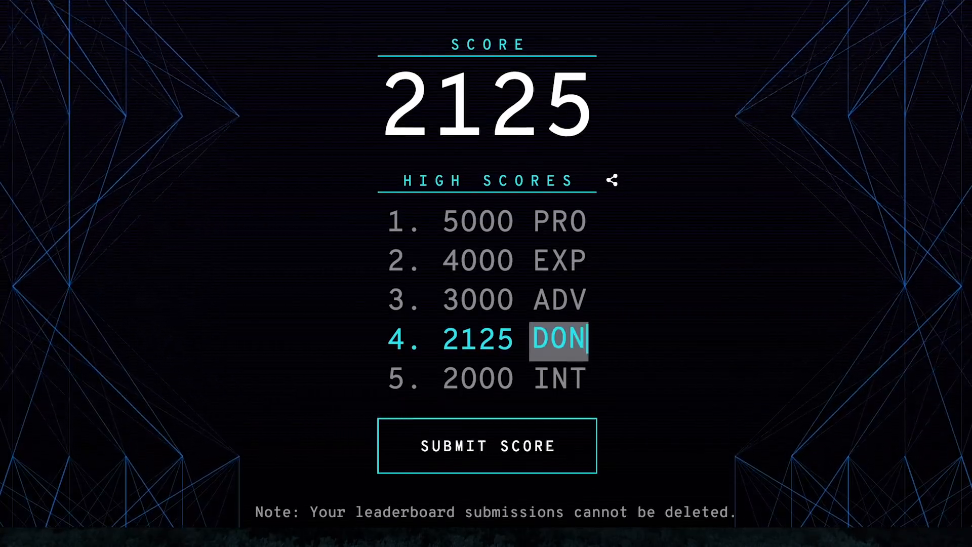
{"action": "left_click", "coordinate": [487, 445]}
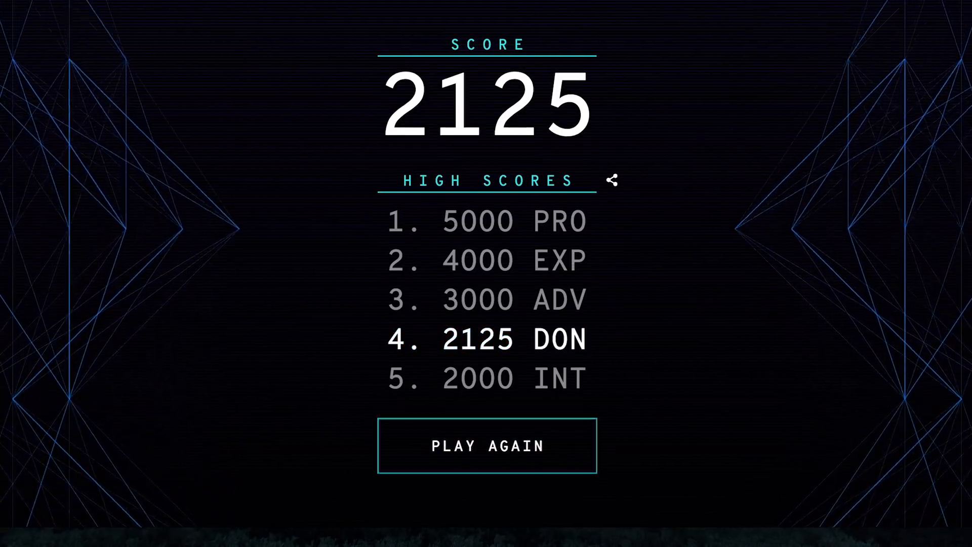